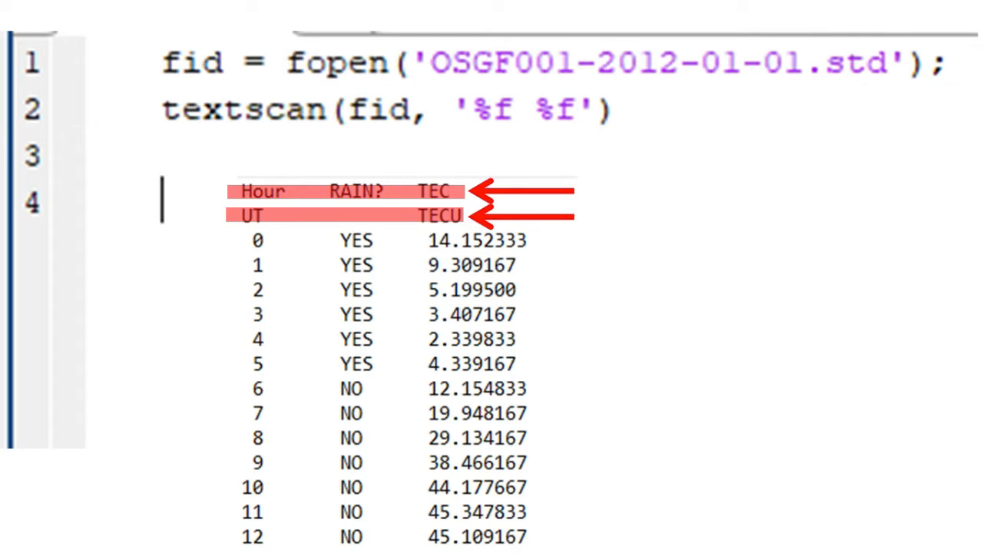
pyautogui.write("a = textscan(fid, '%f %f', 'headerlines', 2);")
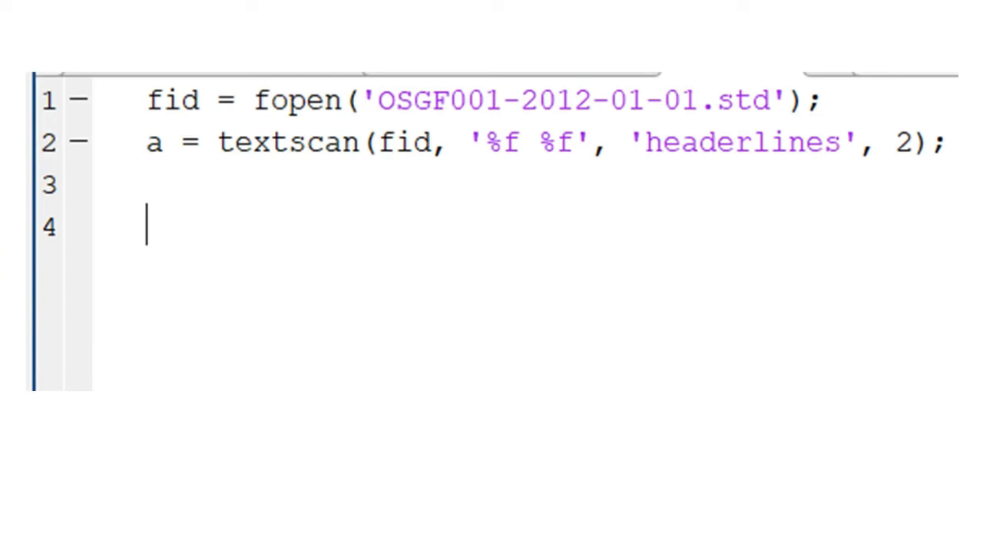